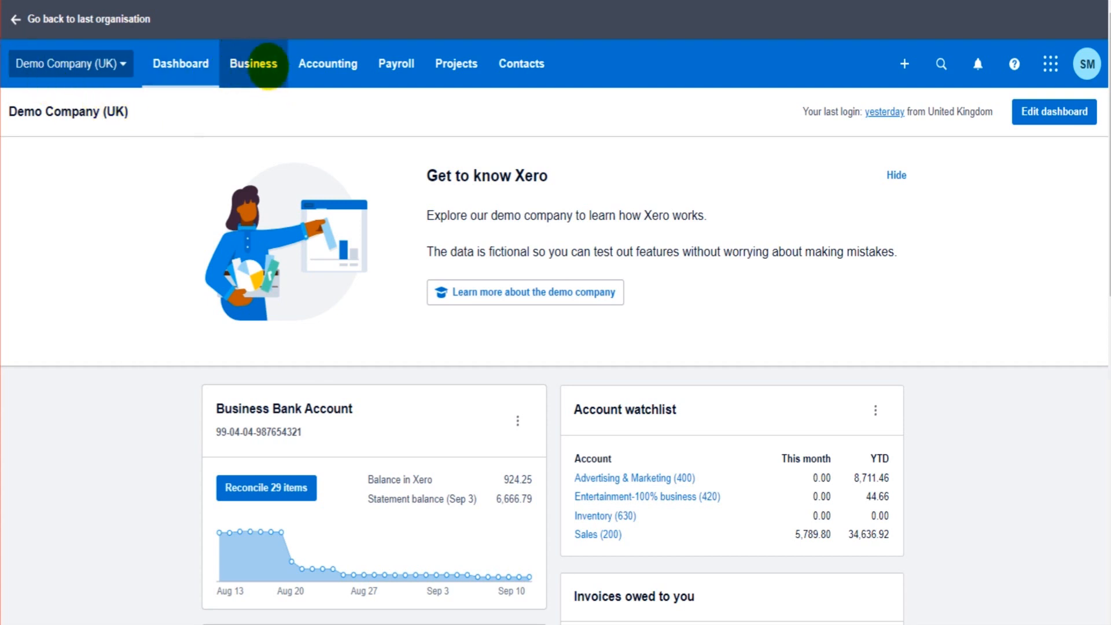
# Go to the Purchase Orders list from the Business menu
pyautogui.click(253, 63)
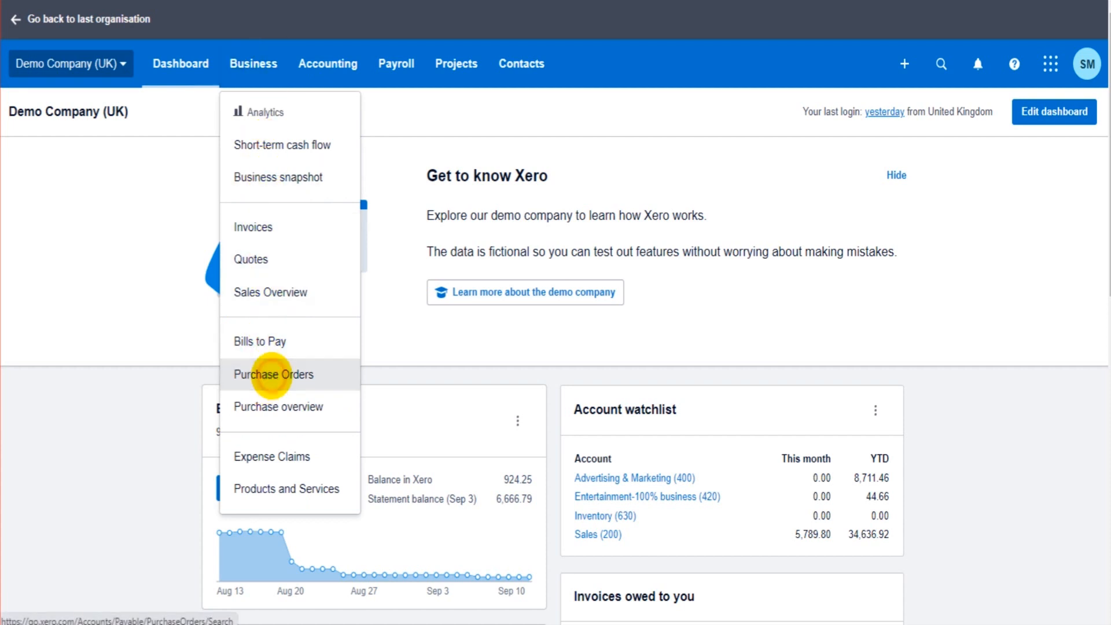
pyautogui.click(273, 373)
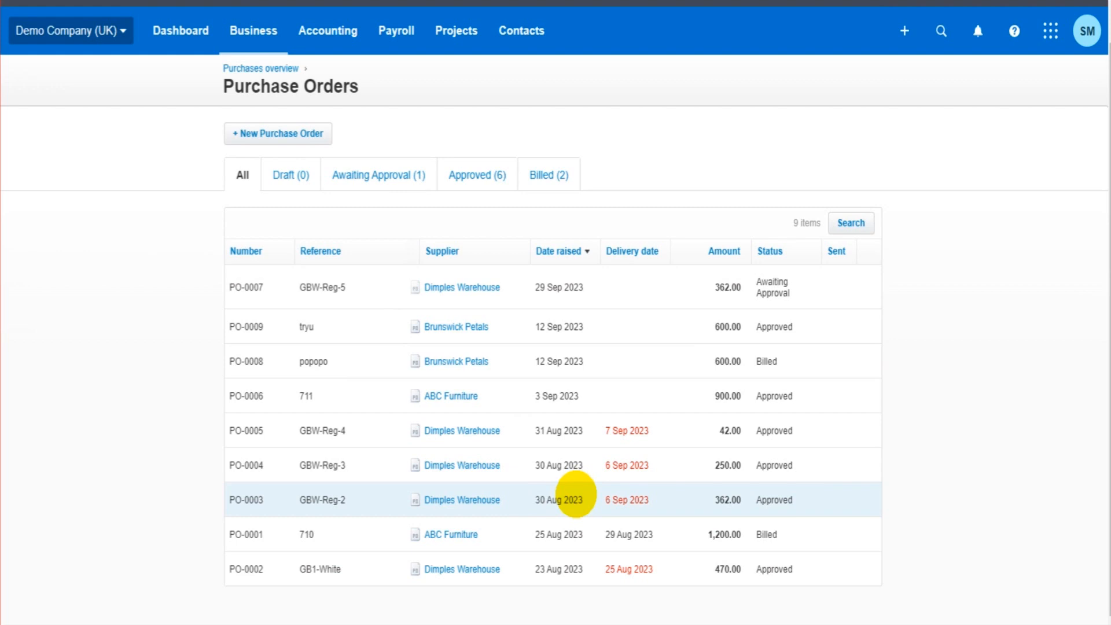
pyautogui.moveTo(418, 448)
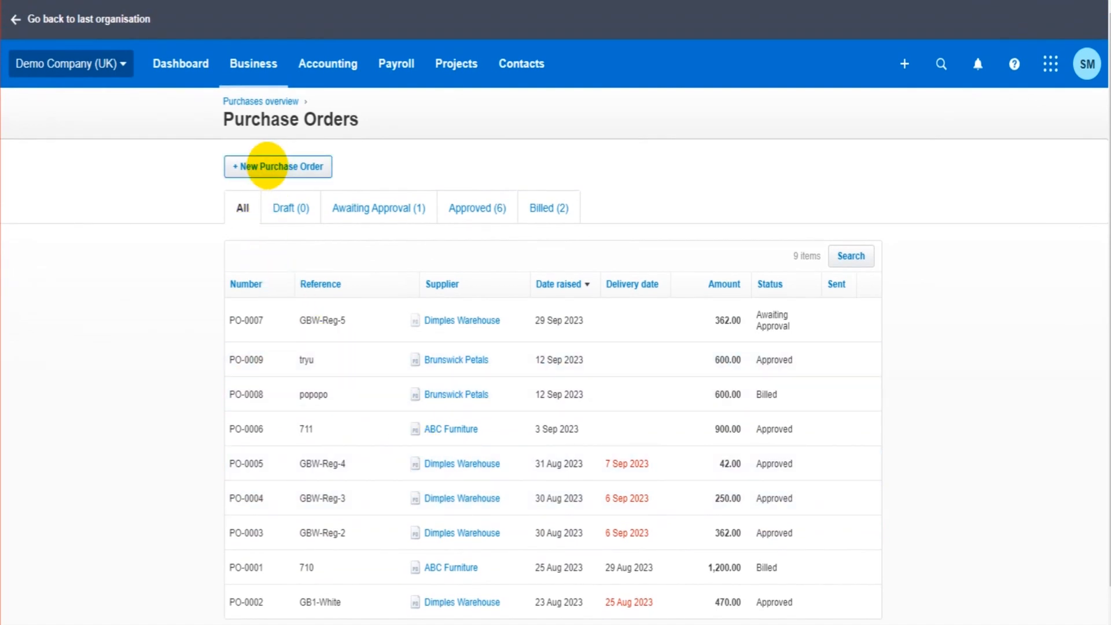
# Start a new purchase order for Fulton Airport Parking with reference polkij
pyautogui.click(278, 167)
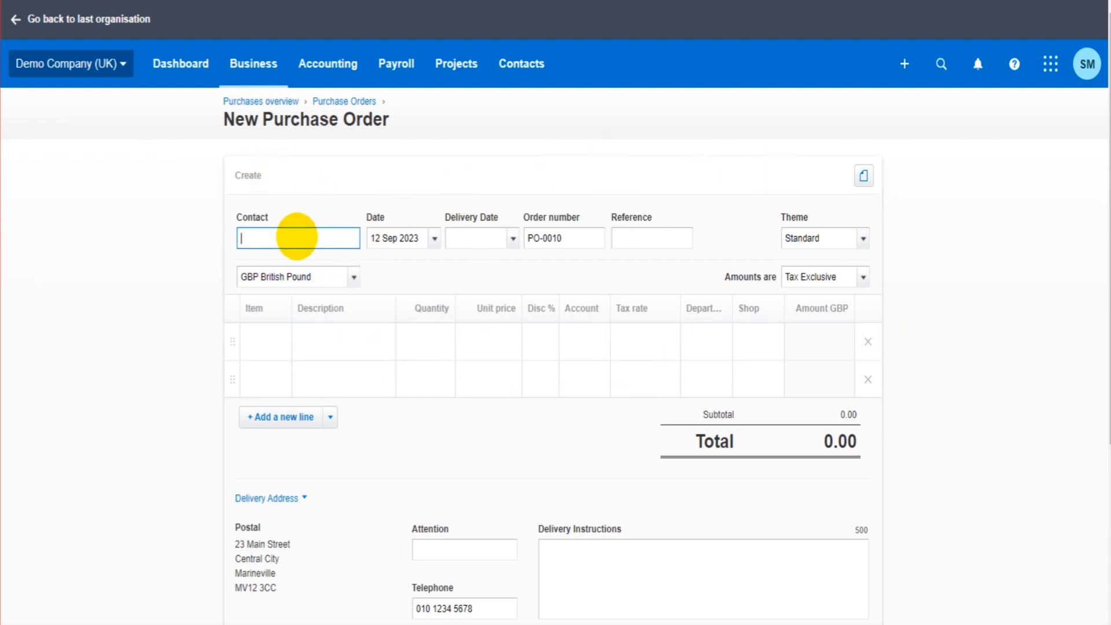
pyautogui.write('p')
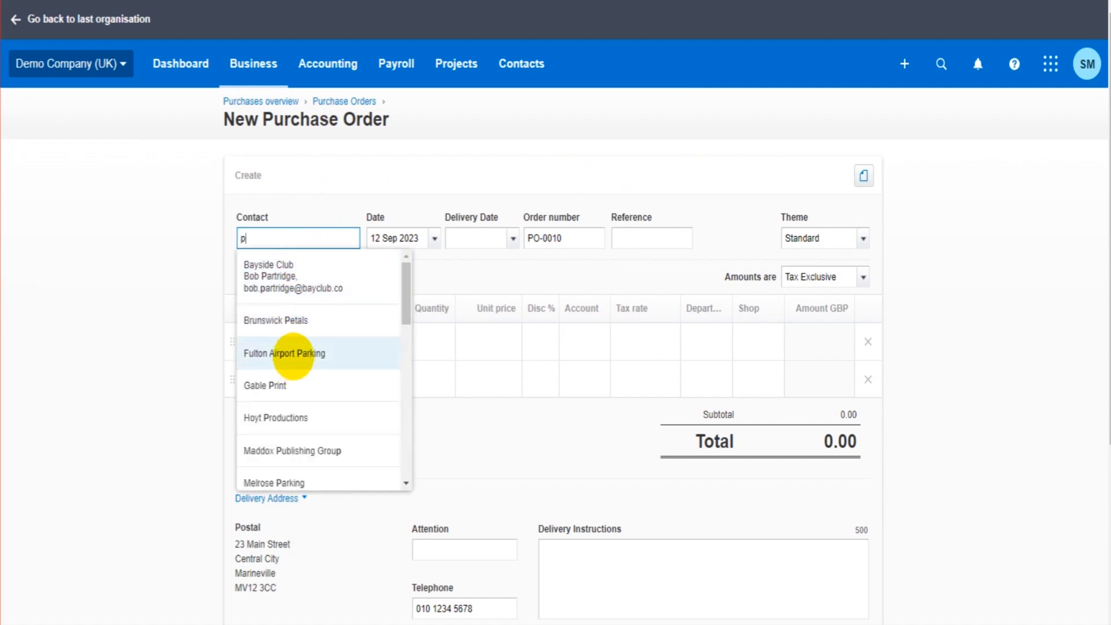
pyautogui.click(284, 353)
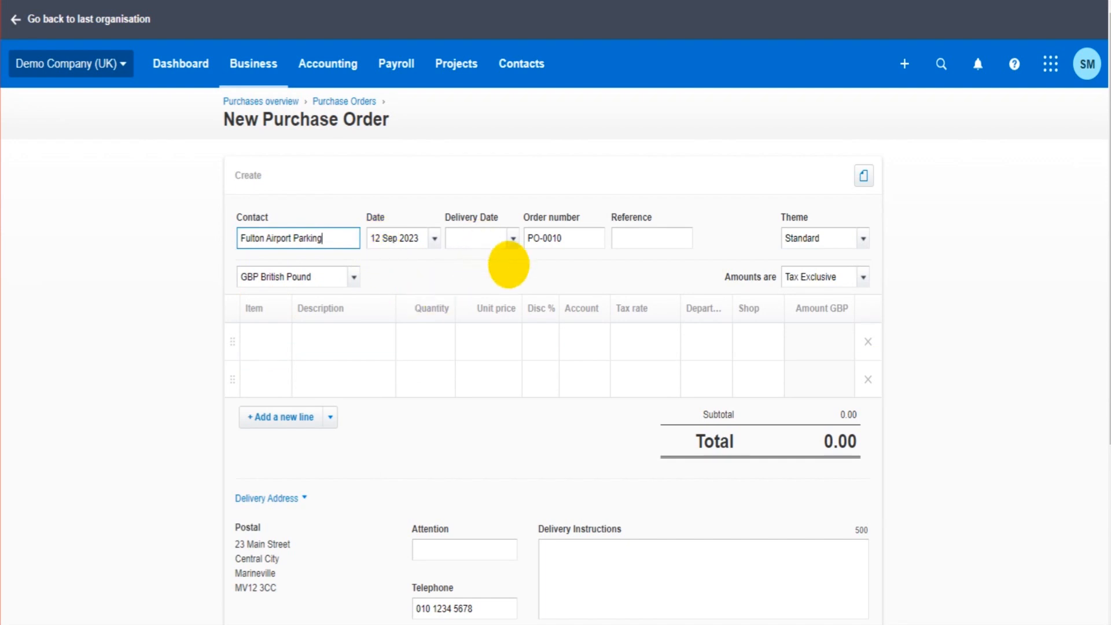
pyautogui.click(650, 237)
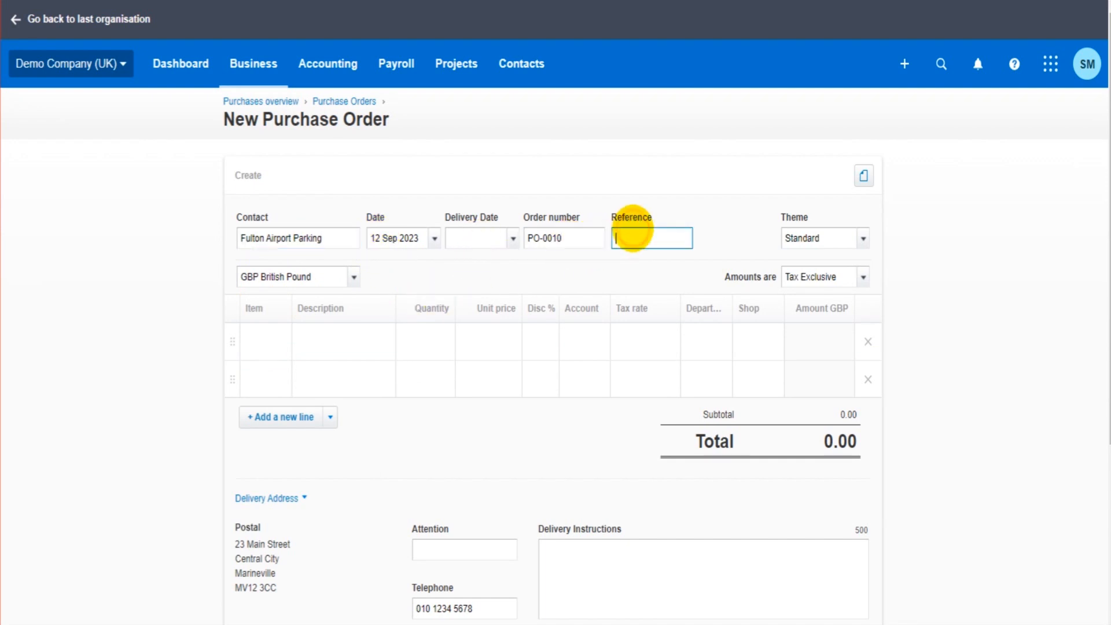
pyautogui.write('polkij')
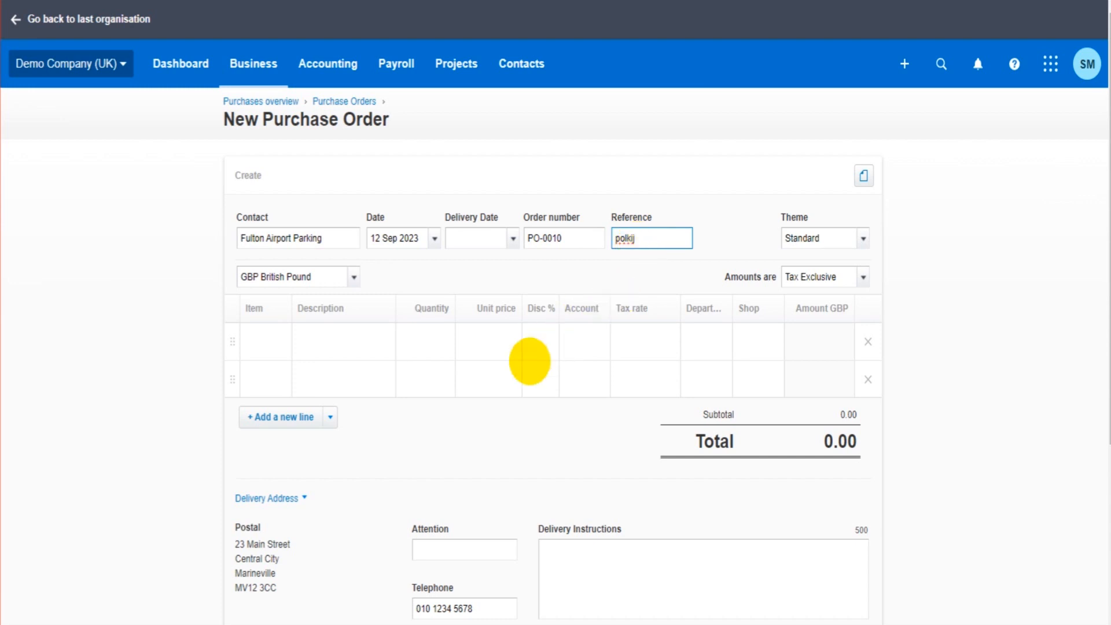
# Add a line item described dsadsd with unit price 1500
pyautogui.click(342, 340)
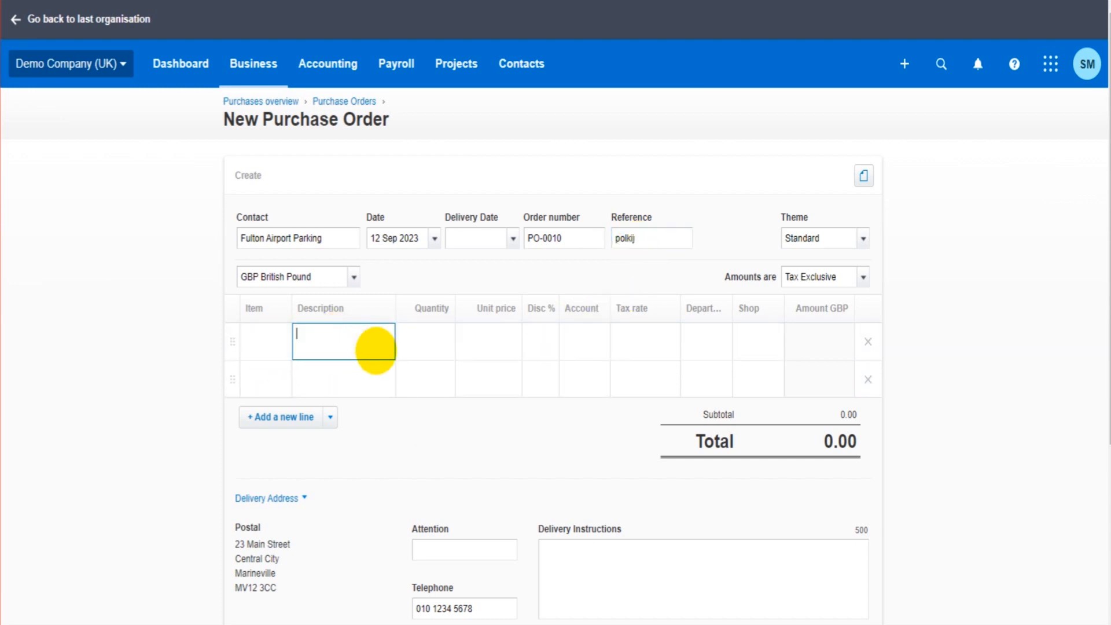
pyautogui.write('dsadsd')
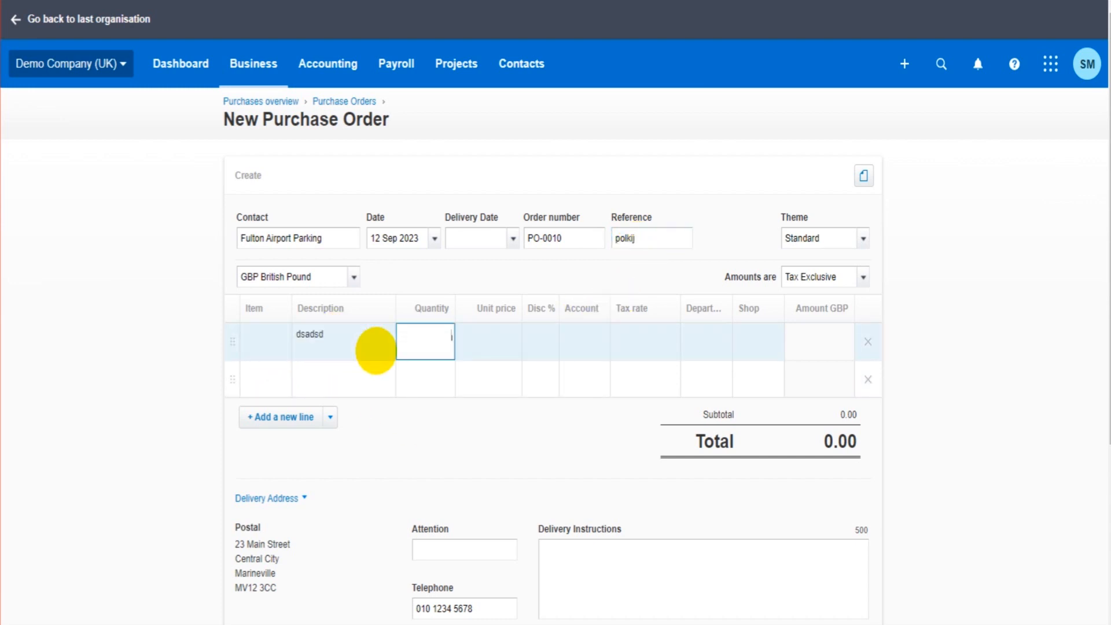
pyautogui.write('1500')
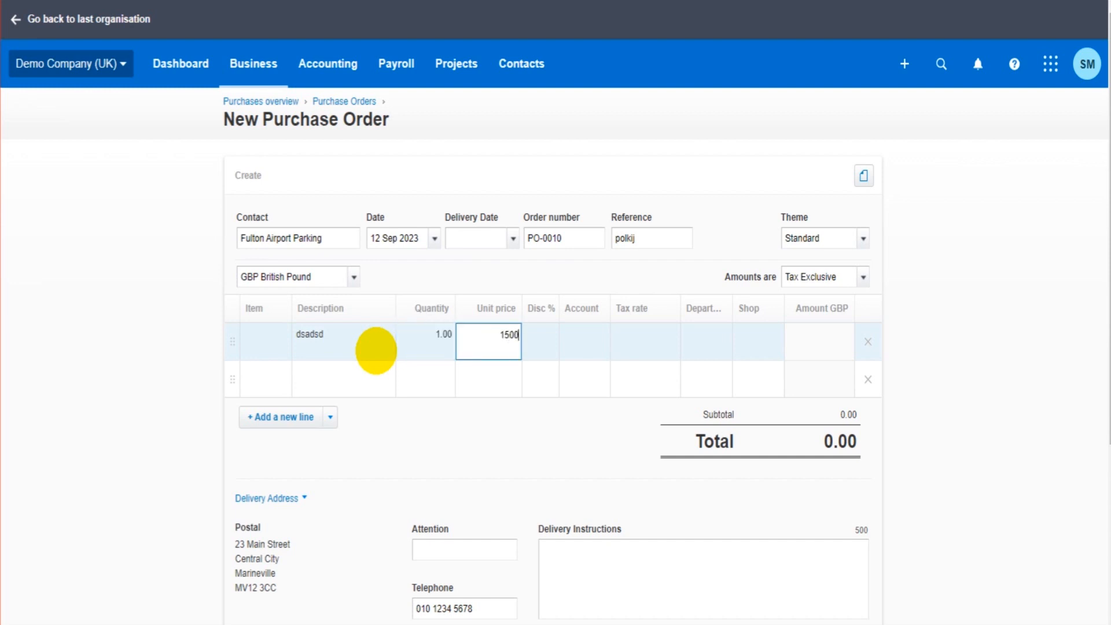
pyautogui.click(584, 341)
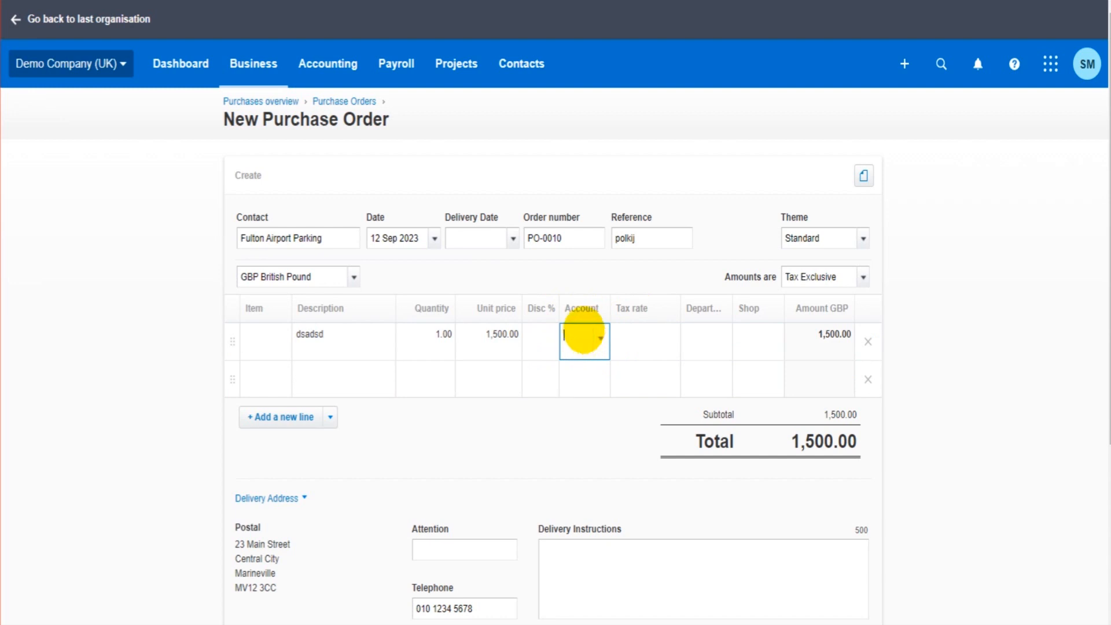
# Code the line to 310 - Cost of Goods Sold so 20% VAT brings the total to 1,800.00
pyautogui.click(583, 339)
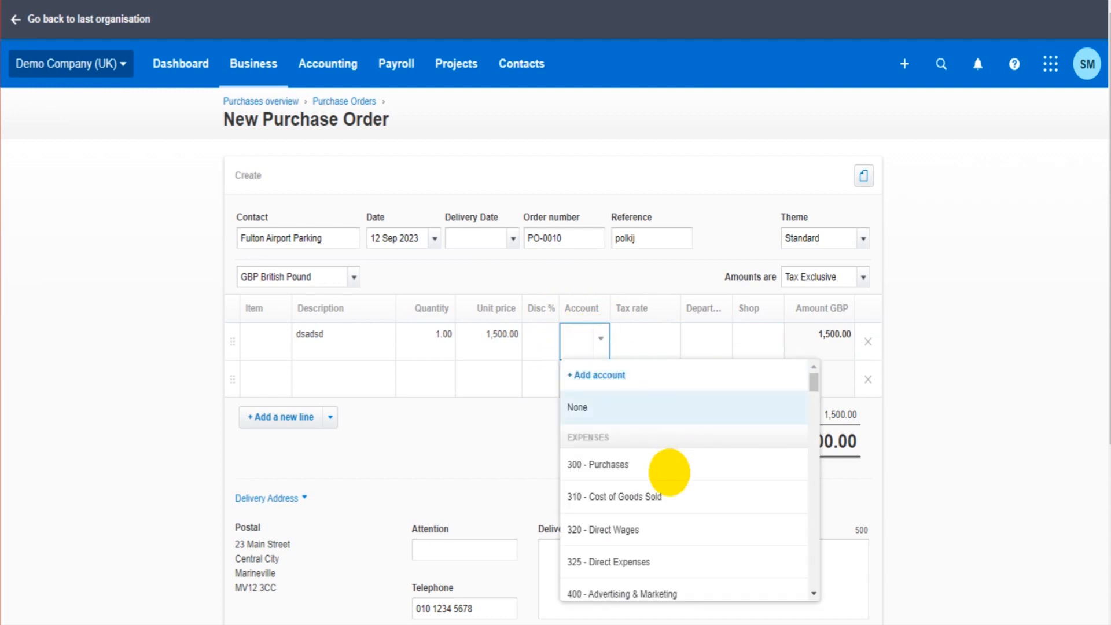
pyautogui.scroll(-3)
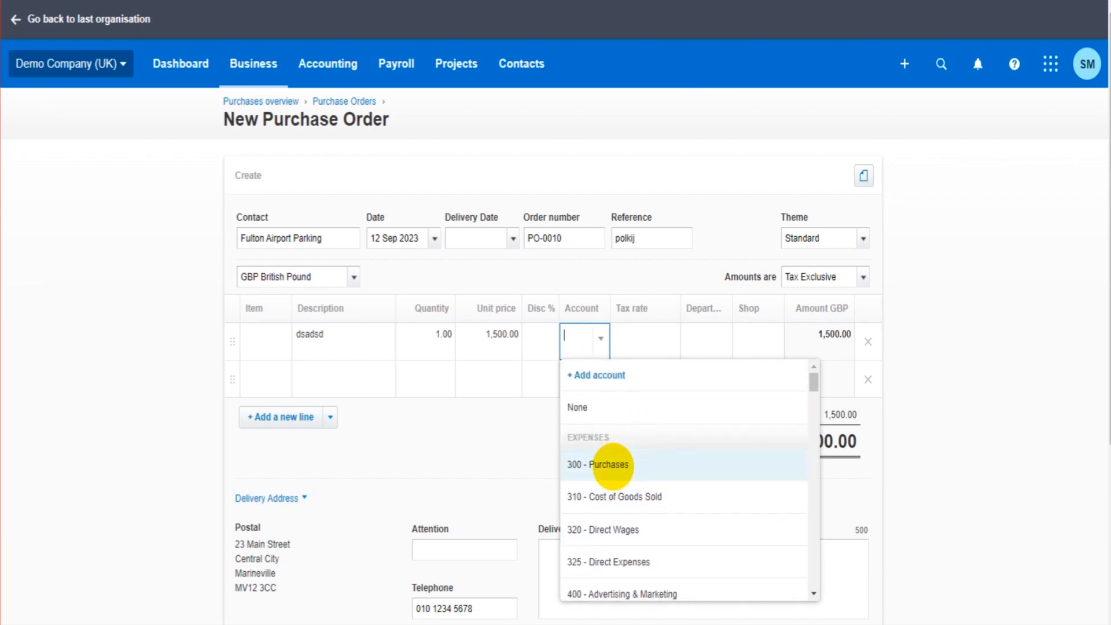
pyautogui.moveTo(637, 496)
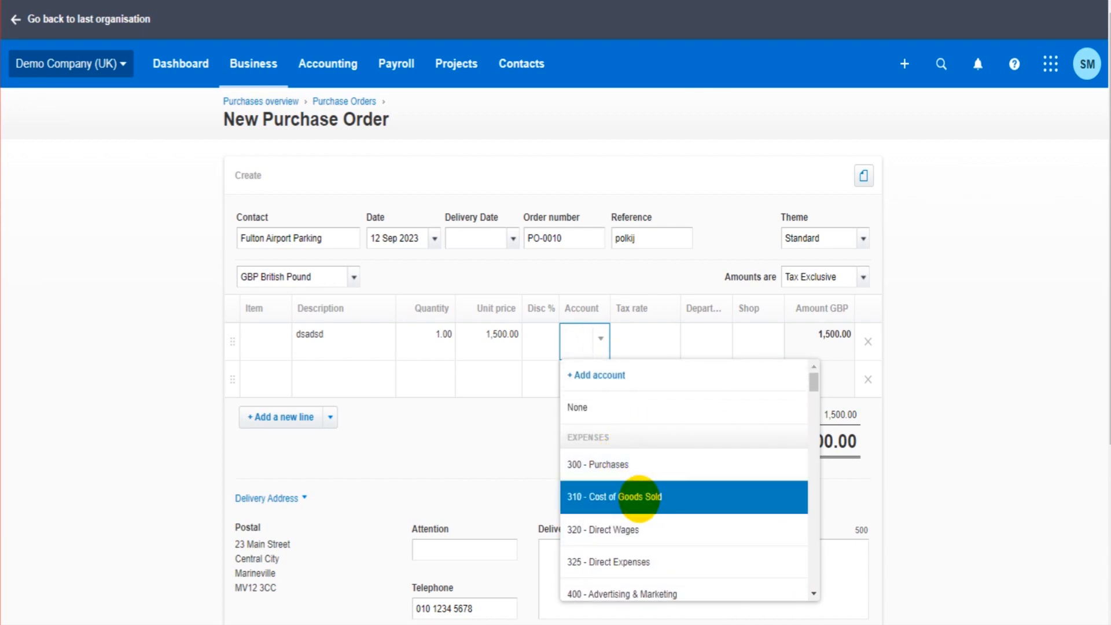
pyautogui.click(622, 497)
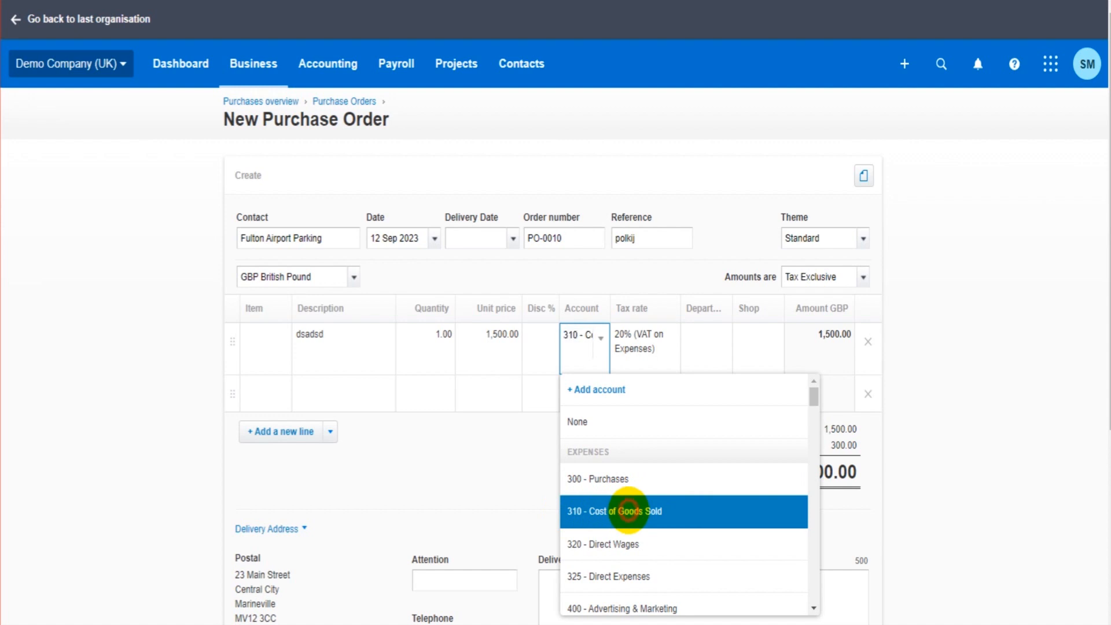
pyautogui.click(613, 510)
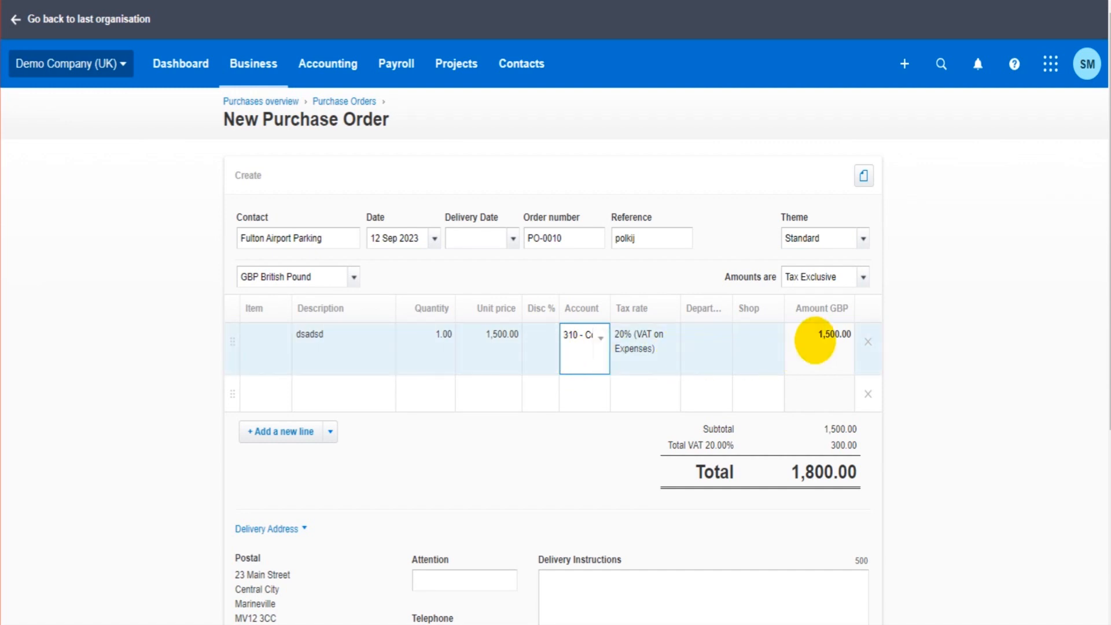
pyautogui.click(581, 347)
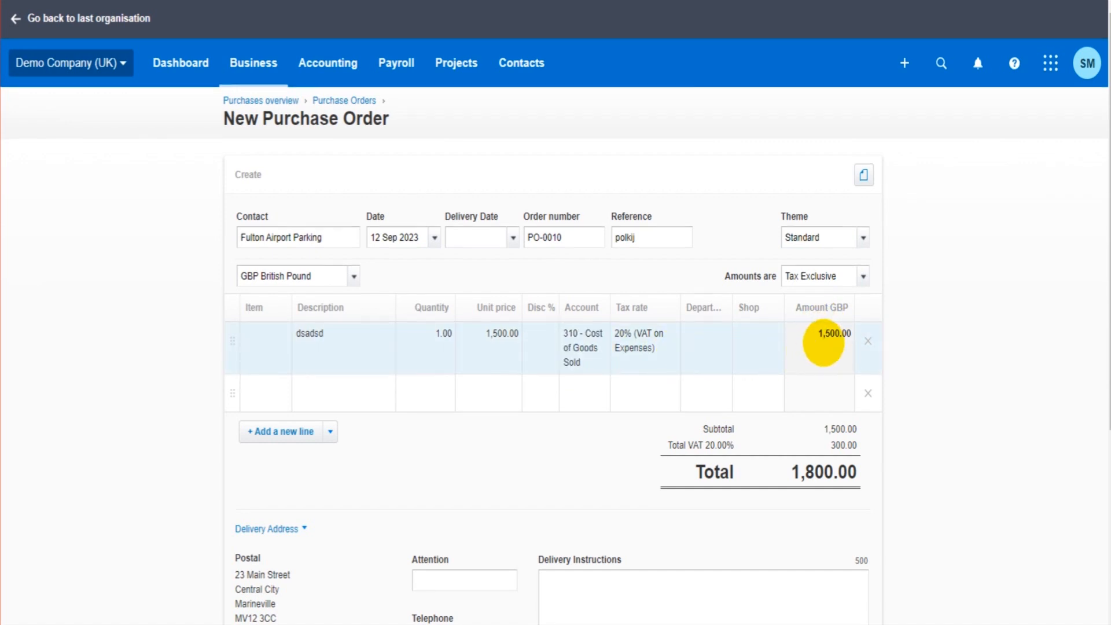
pyautogui.scroll(-3)
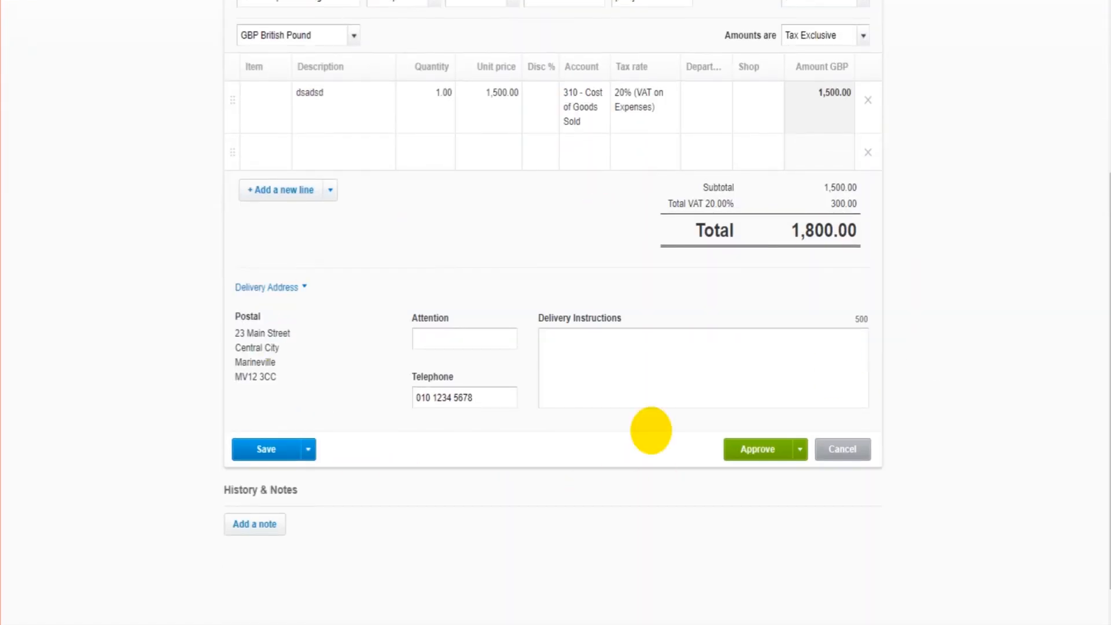
pyautogui.moveTo(550, 400)
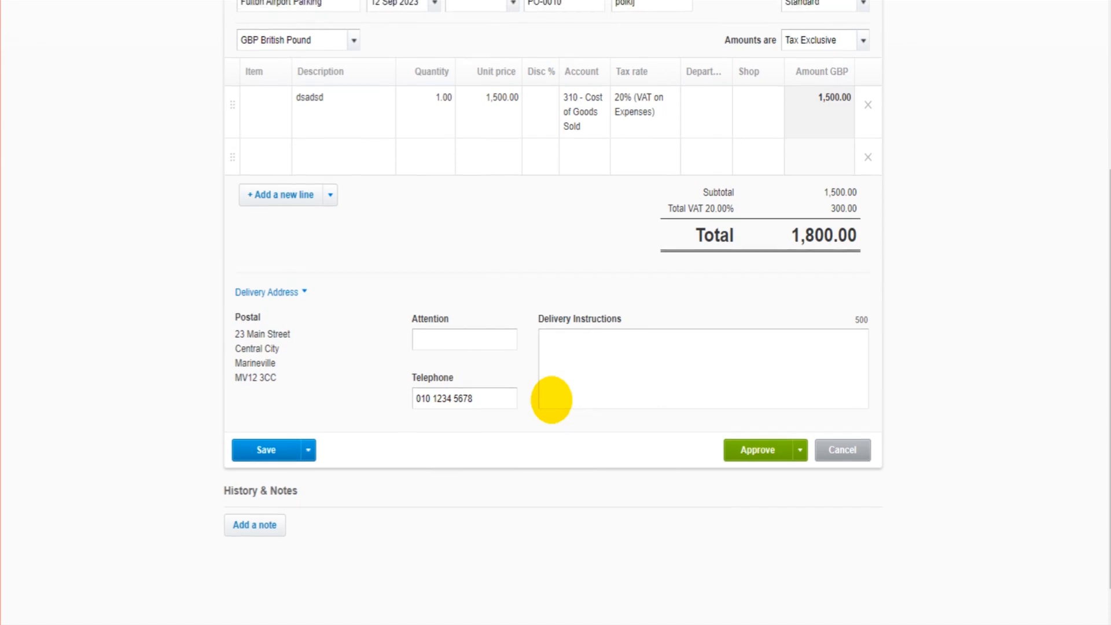
pyautogui.scroll(-3)
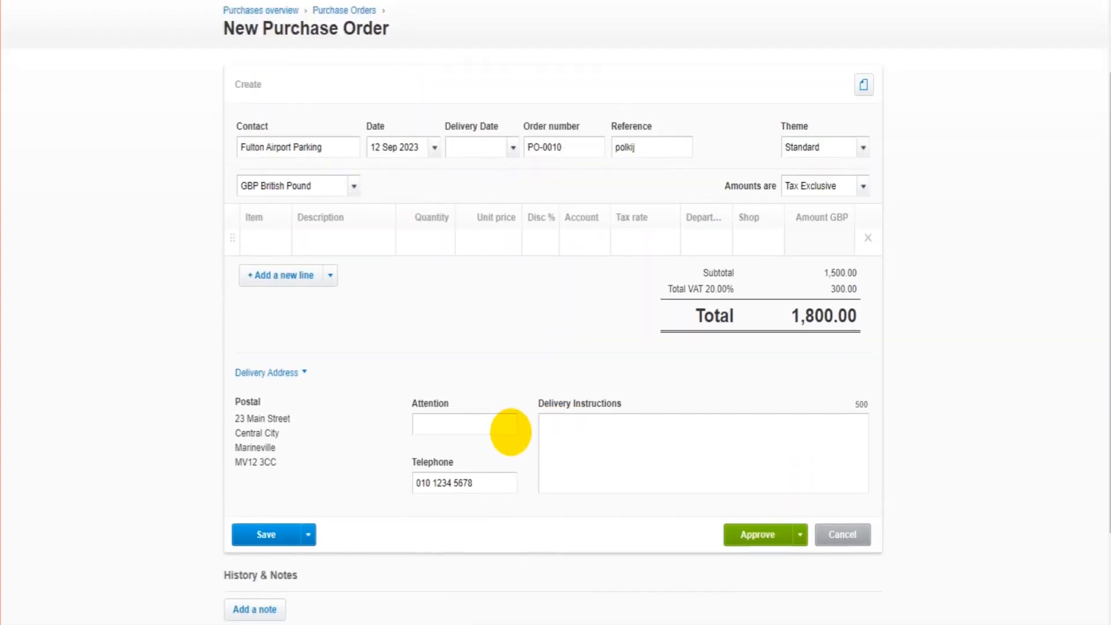
pyautogui.scroll(-3)
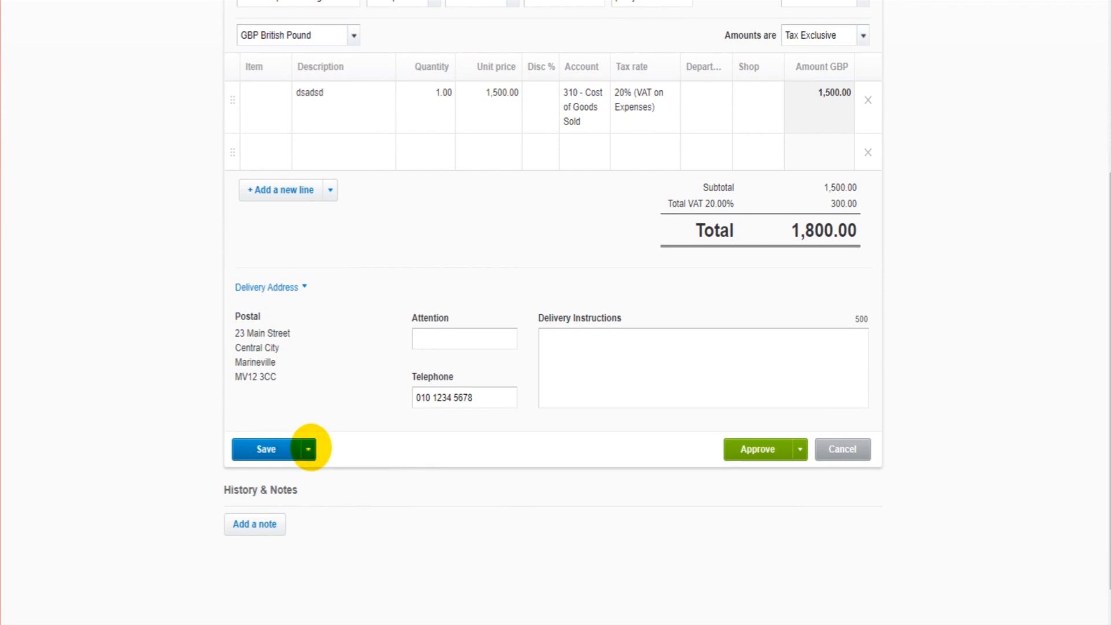
# Submit the order for approval and browse the All, Draft and Awaiting Approval lists
pyautogui.click(307, 449)
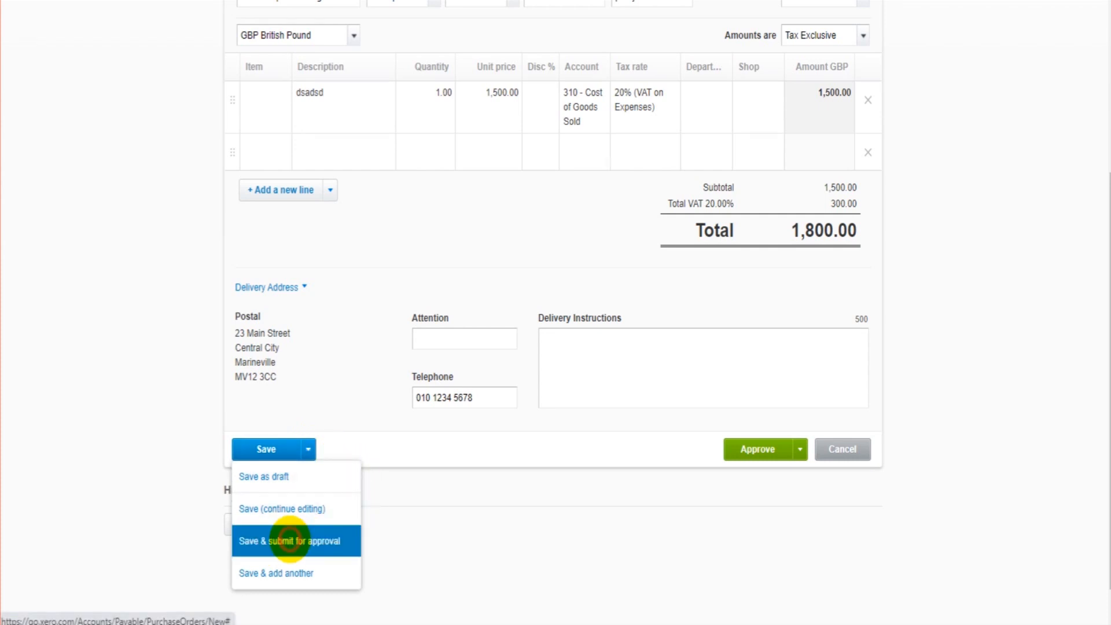
pyautogui.click(296, 540)
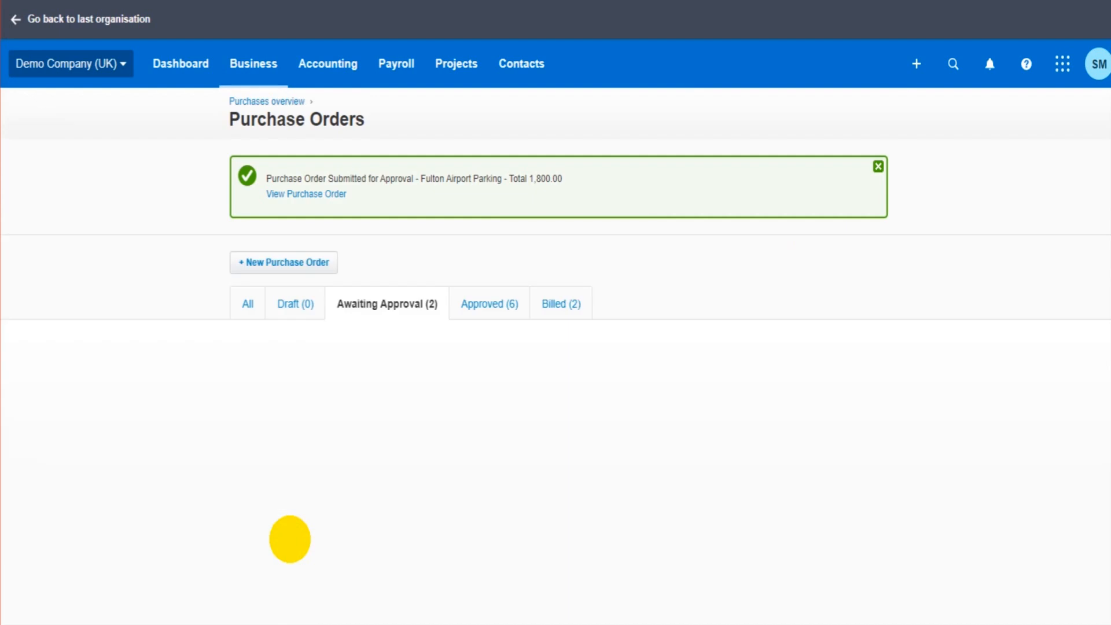
pyautogui.click(247, 303)
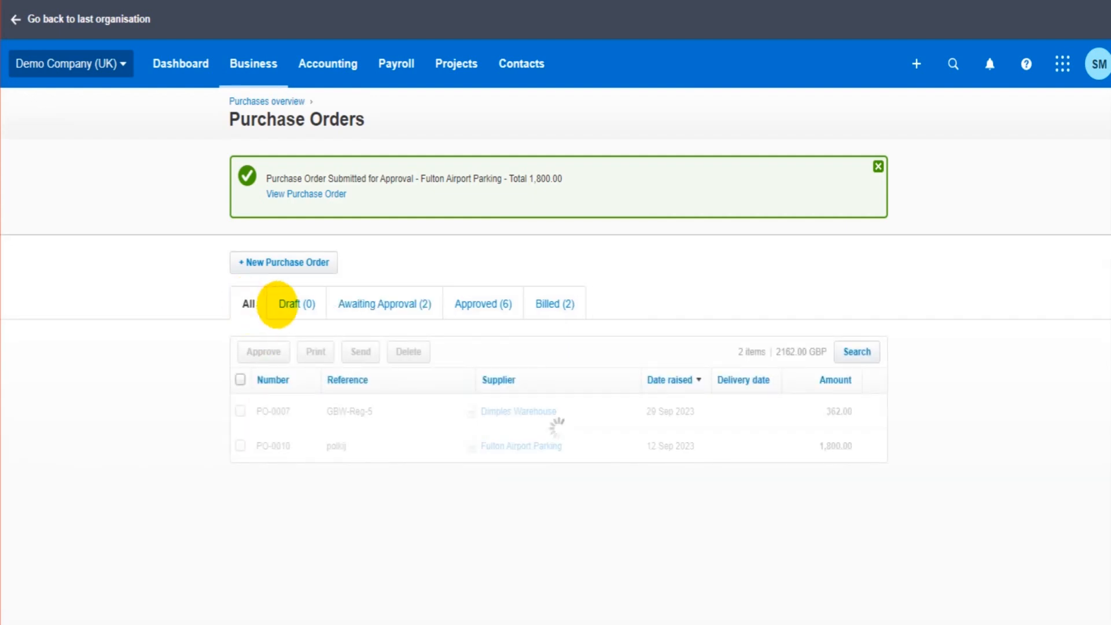
pyautogui.click(248, 303)
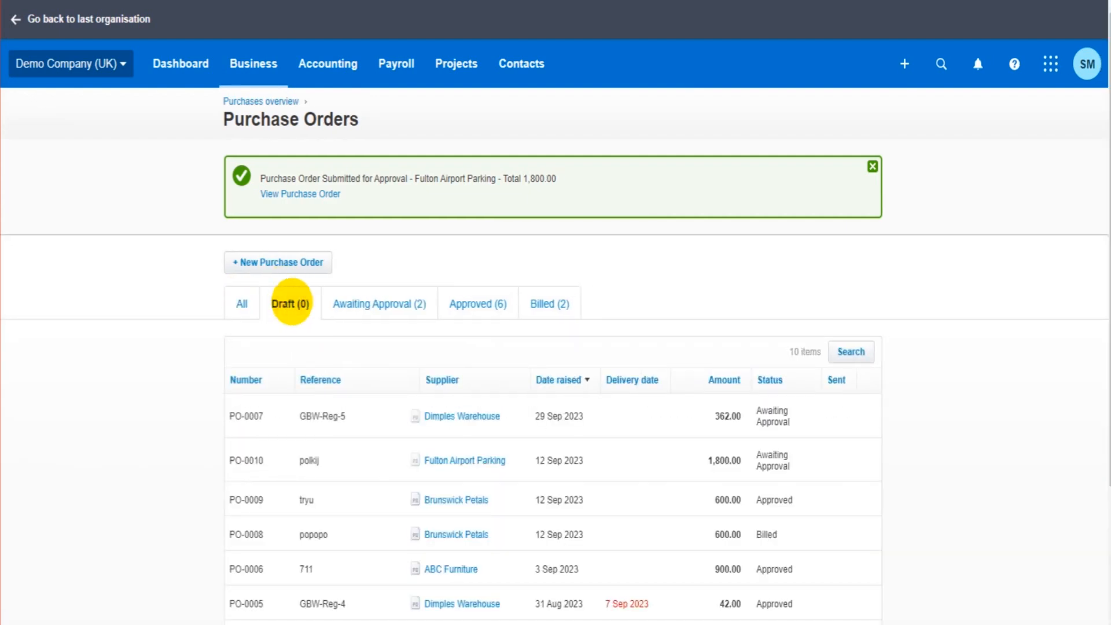
pyautogui.click(291, 304)
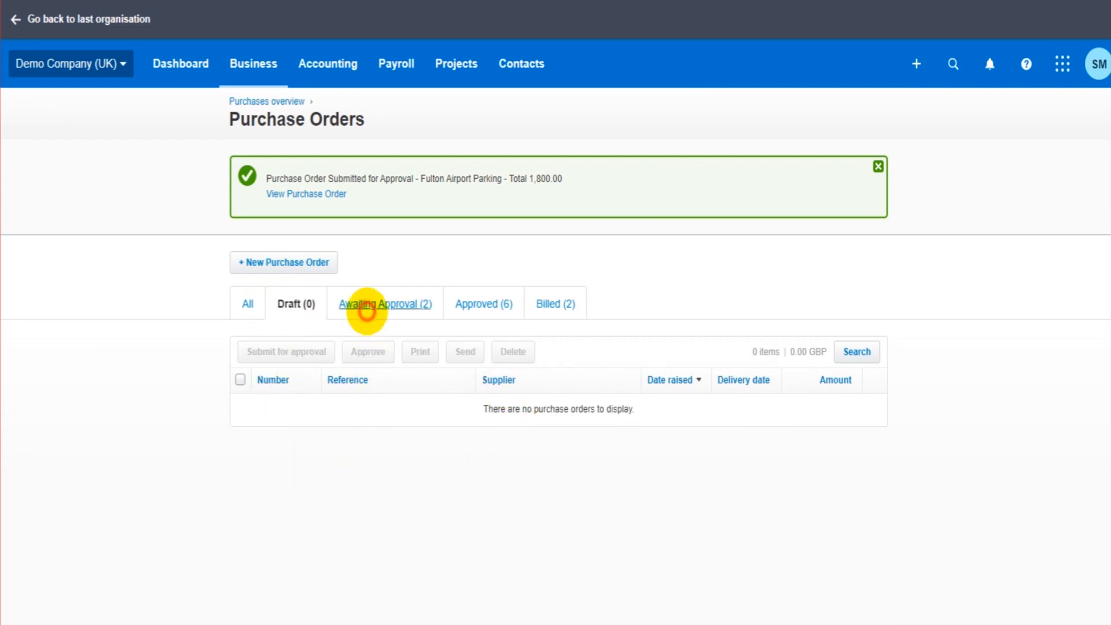
pyautogui.click(384, 303)
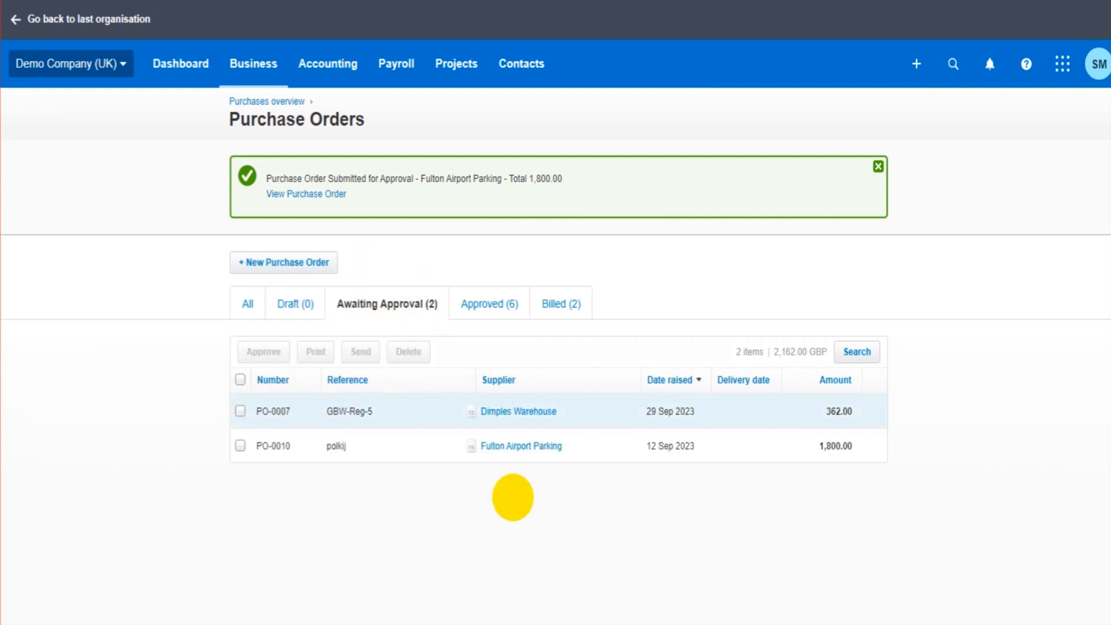
# Reopen PO-0010 for Fulton Airport Parking from the Awaiting Approval list
pyautogui.doubleClick(336, 445)
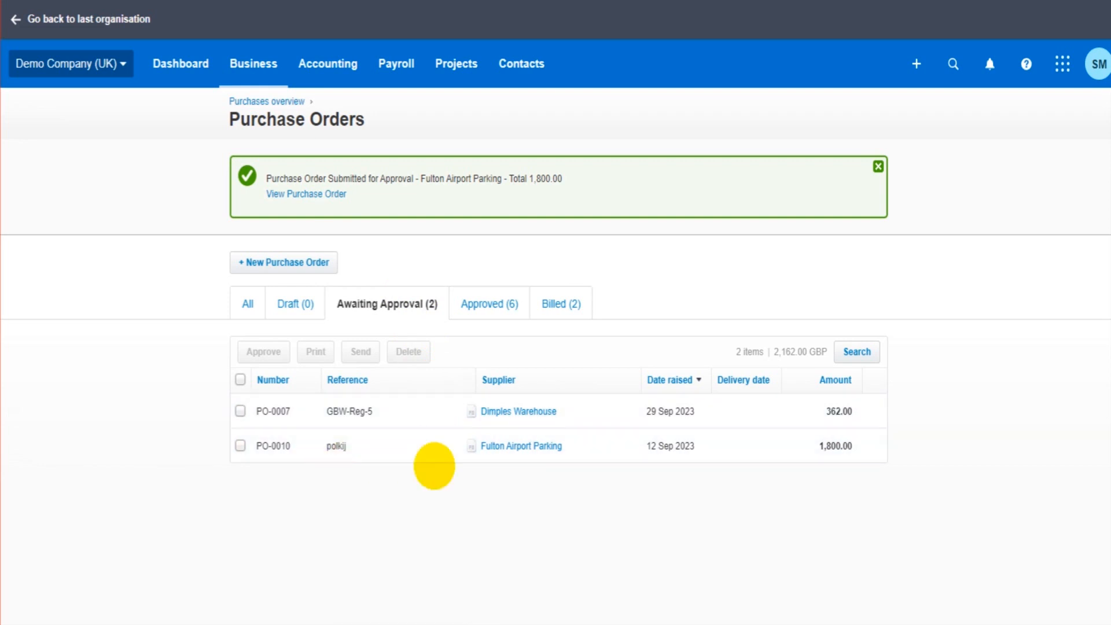
pyautogui.moveTo(444, 410)
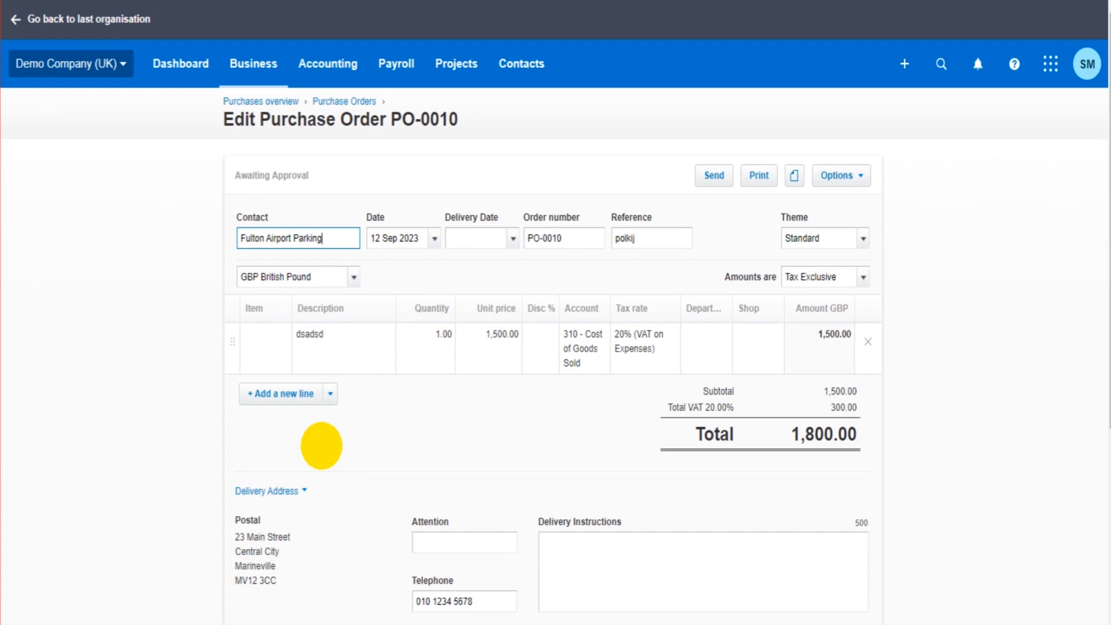
# Approve purchase order PO-0010 for Fulton Airport Parking at 1,800.00
pyautogui.scroll(-3)
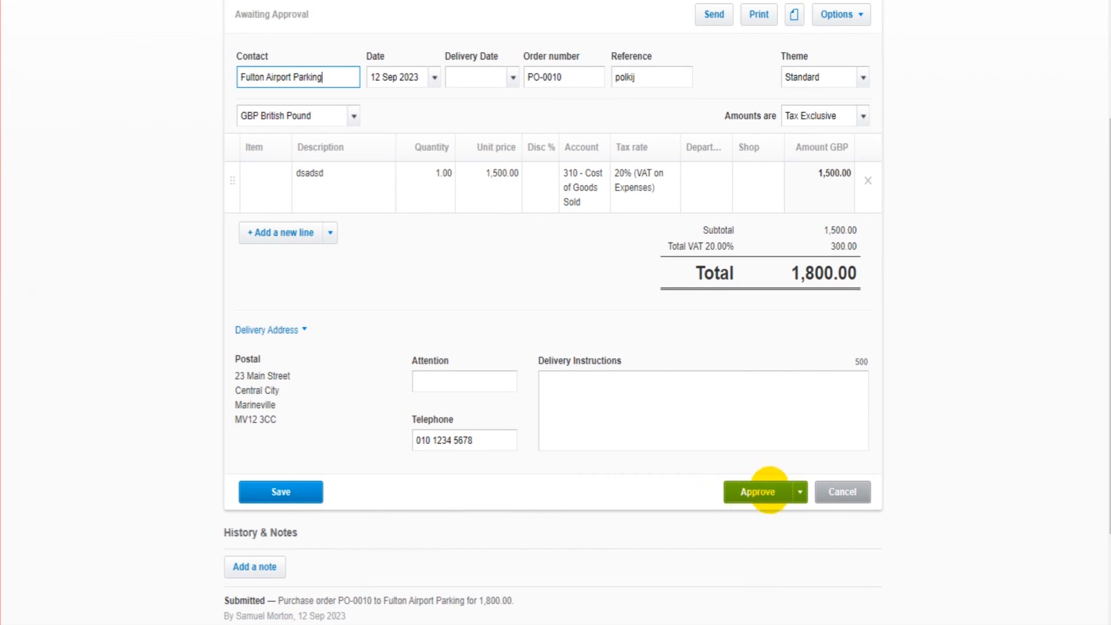
pyautogui.click(758, 492)
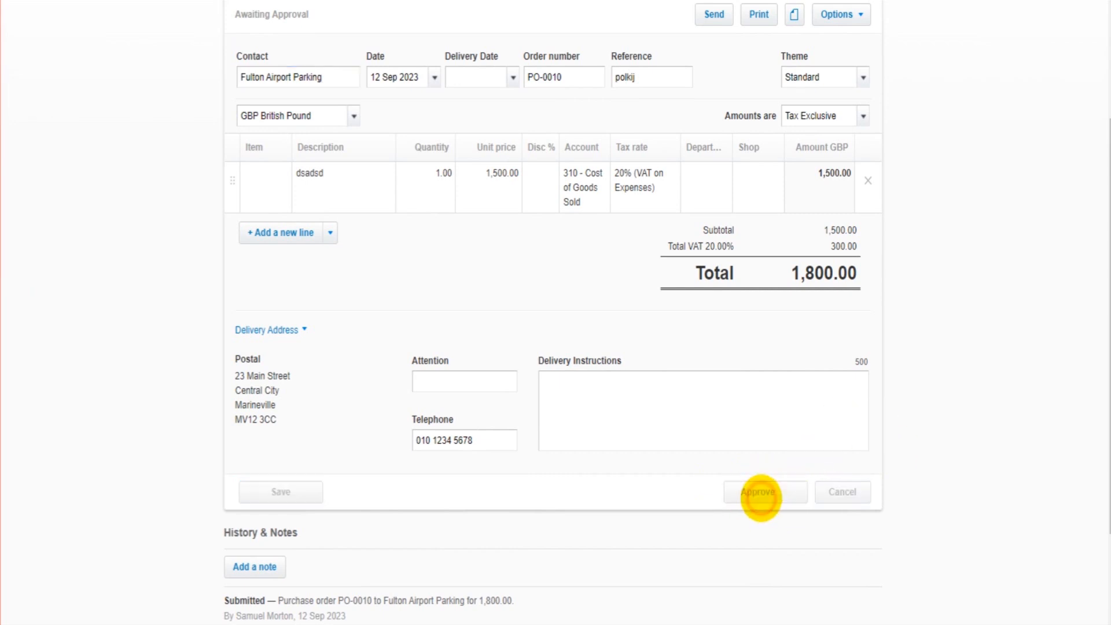
pyautogui.click(764, 490)
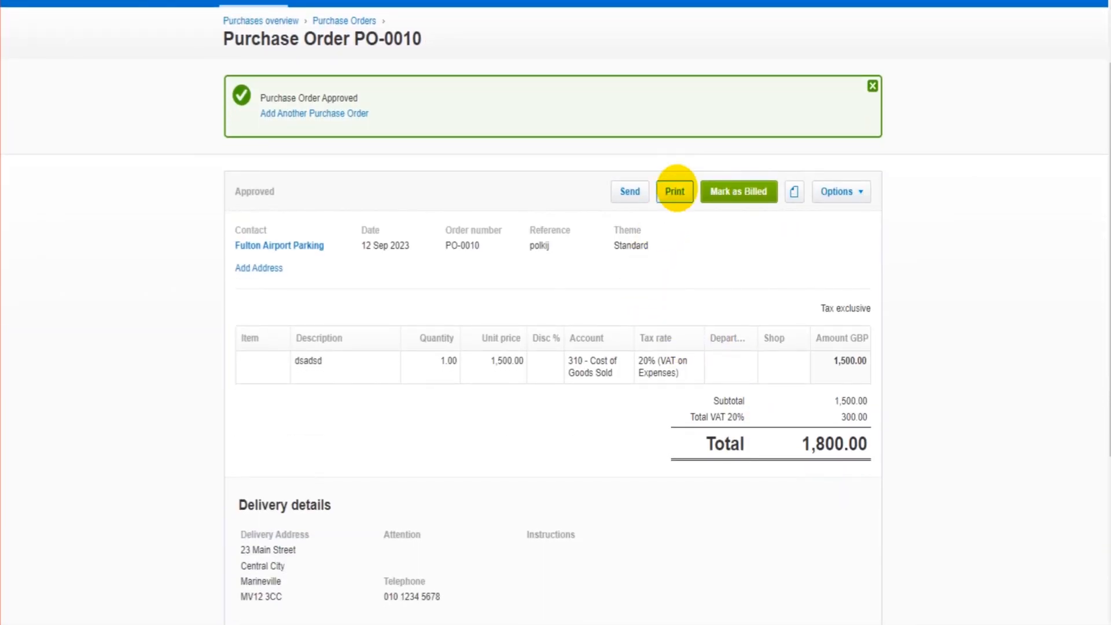
# Print PO-0010 as a PDF with Mark As Sent ticked so the order shows as Sent
pyautogui.click(673, 191)
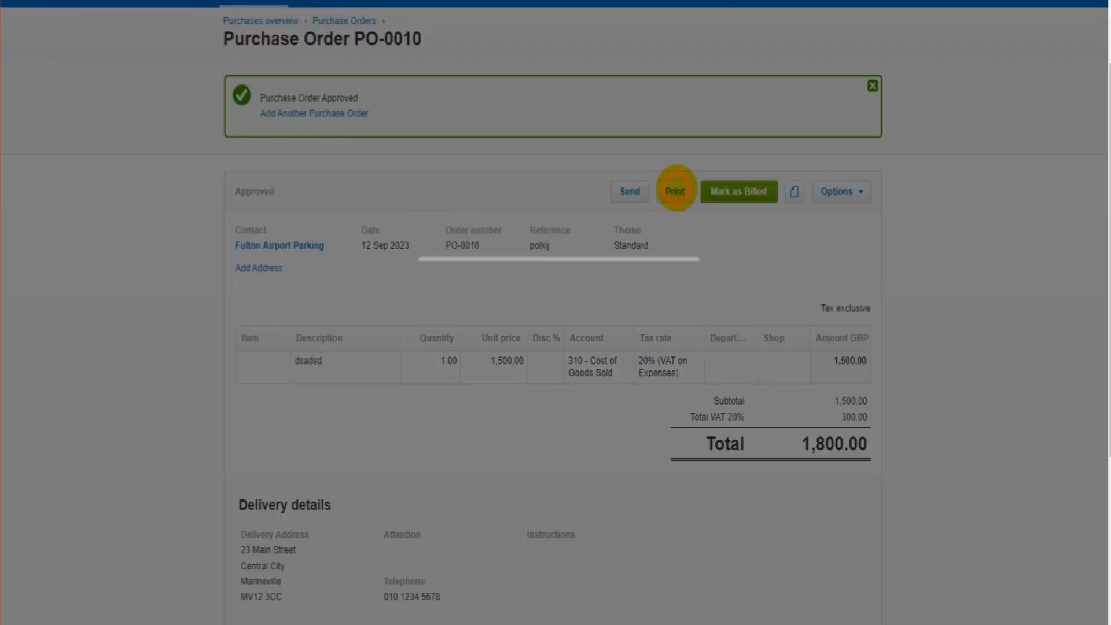
pyautogui.click(673, 191)
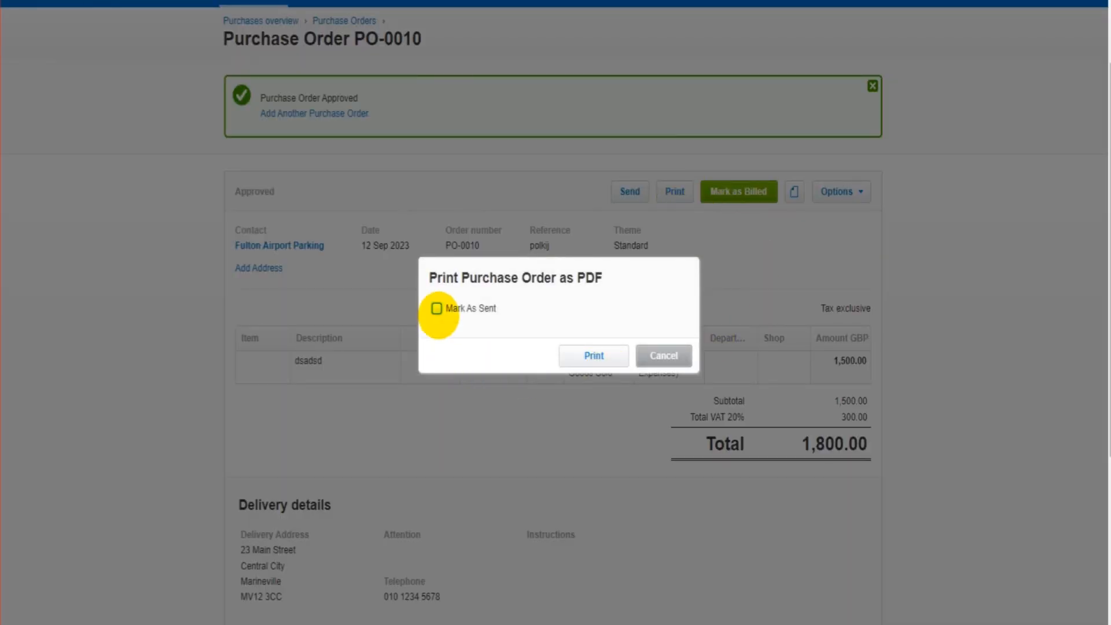
pyautogui.click(436, 307)
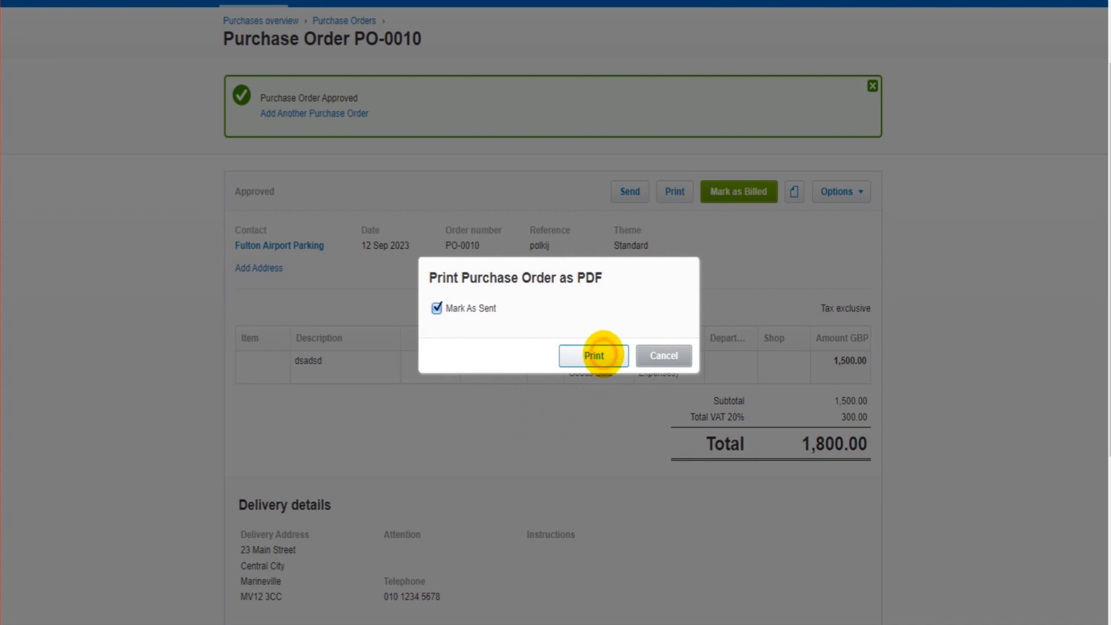
pyautogui.click(594, 356)
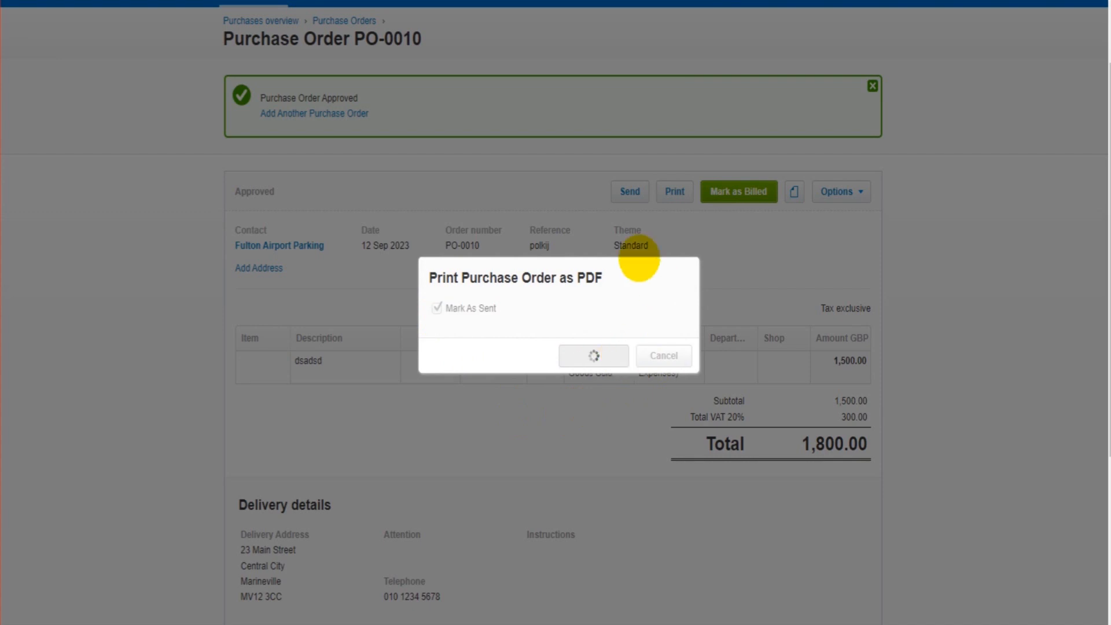
pyautogui.click(592, 355)
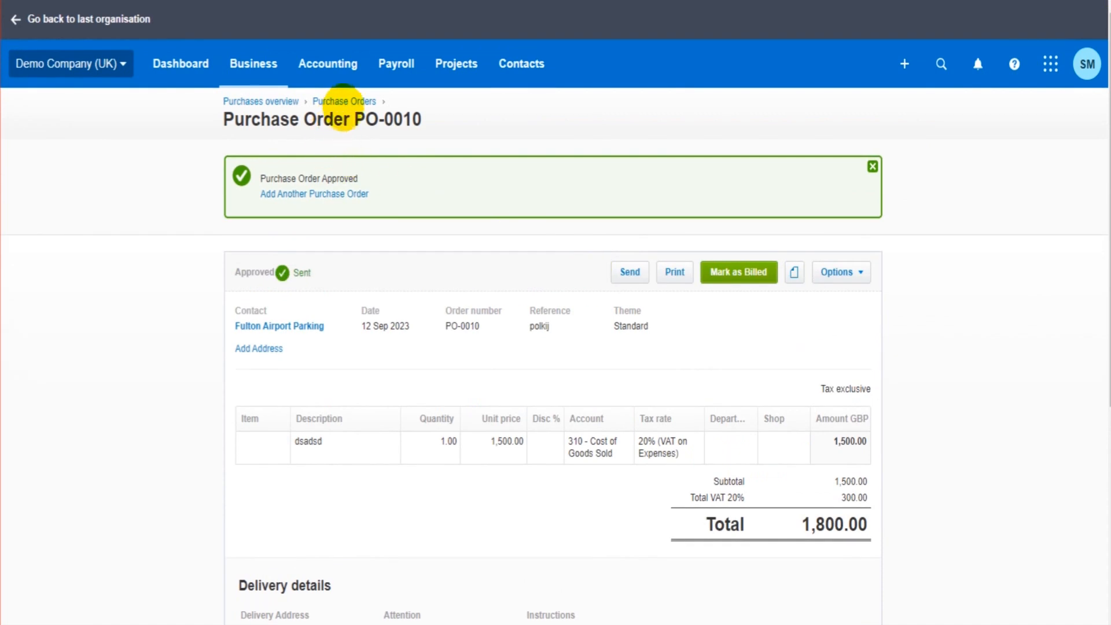
pyautogui.click(344, 102)
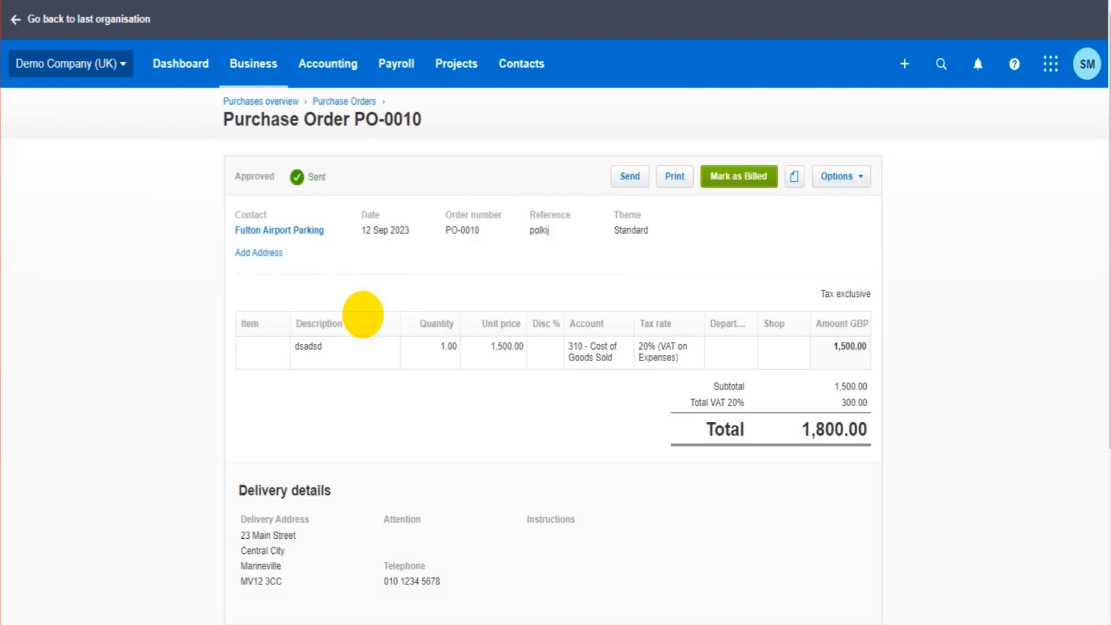
# Mark PO-0010 as billed with Copy purchase order to a draft bill enabled
pyautogui.click(737, 176)
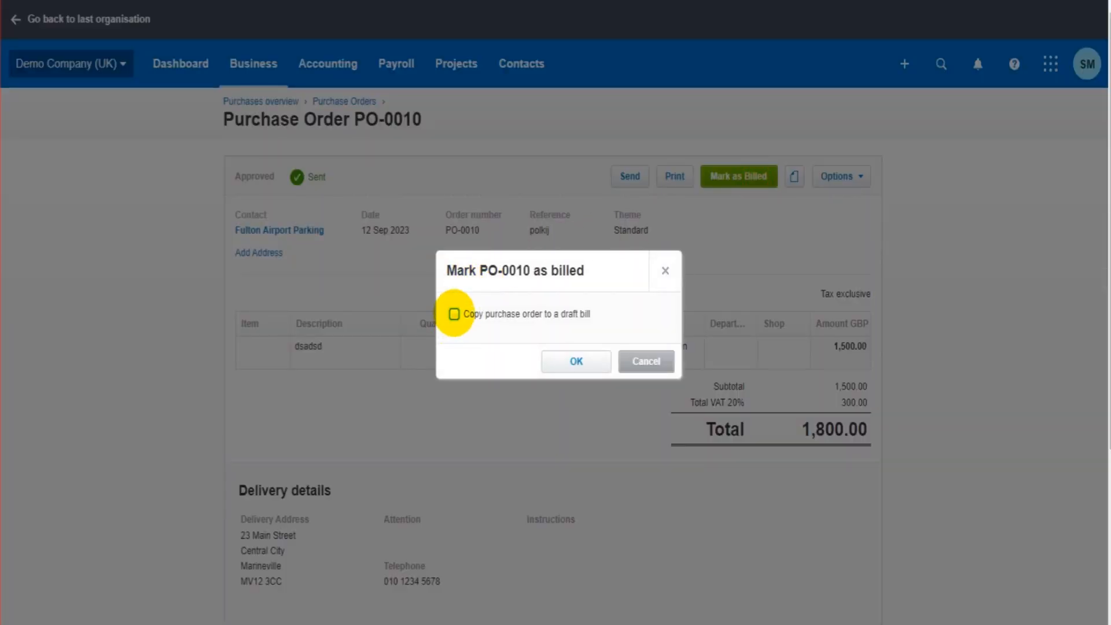
pyautogui.click(454, 313)
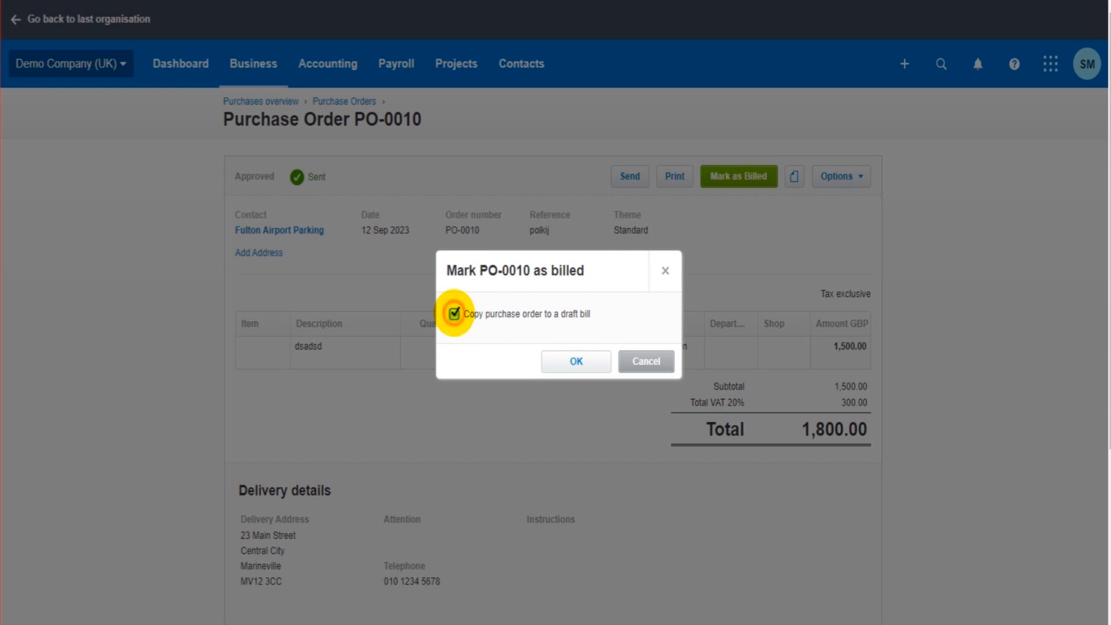
pyautogui.click(453, 314)
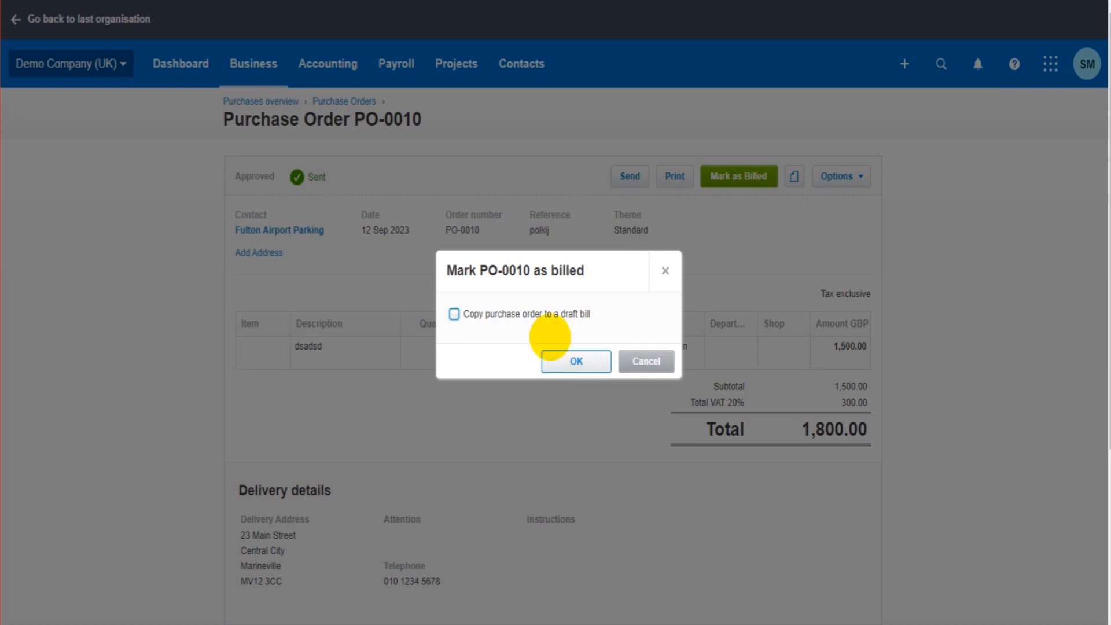
pyautogui.click(453, 314)
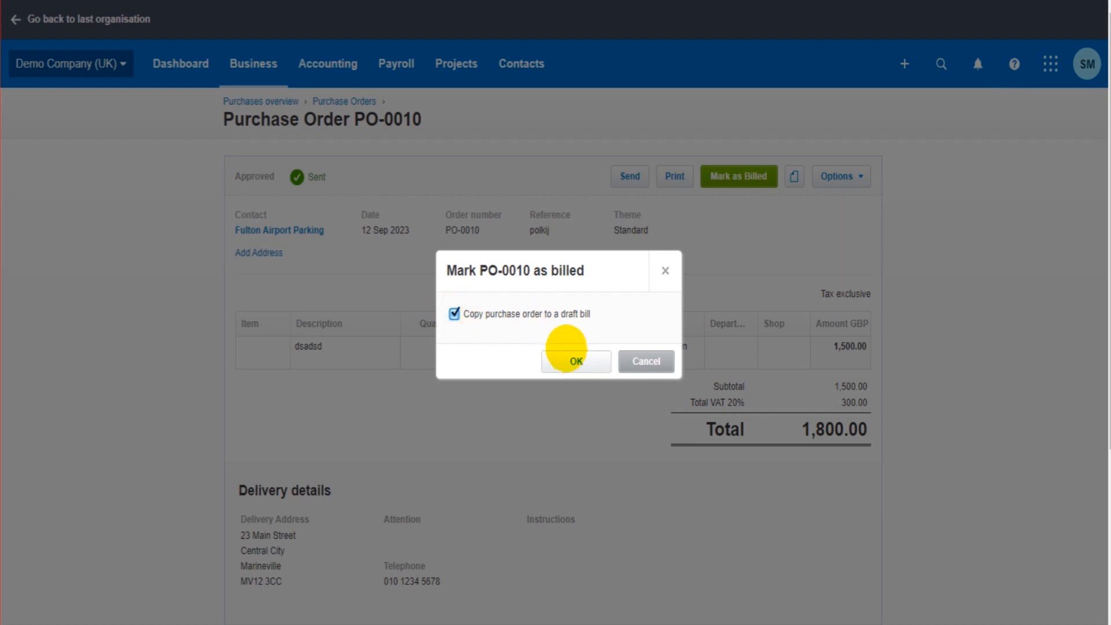
pyautogui.click(575, 361)
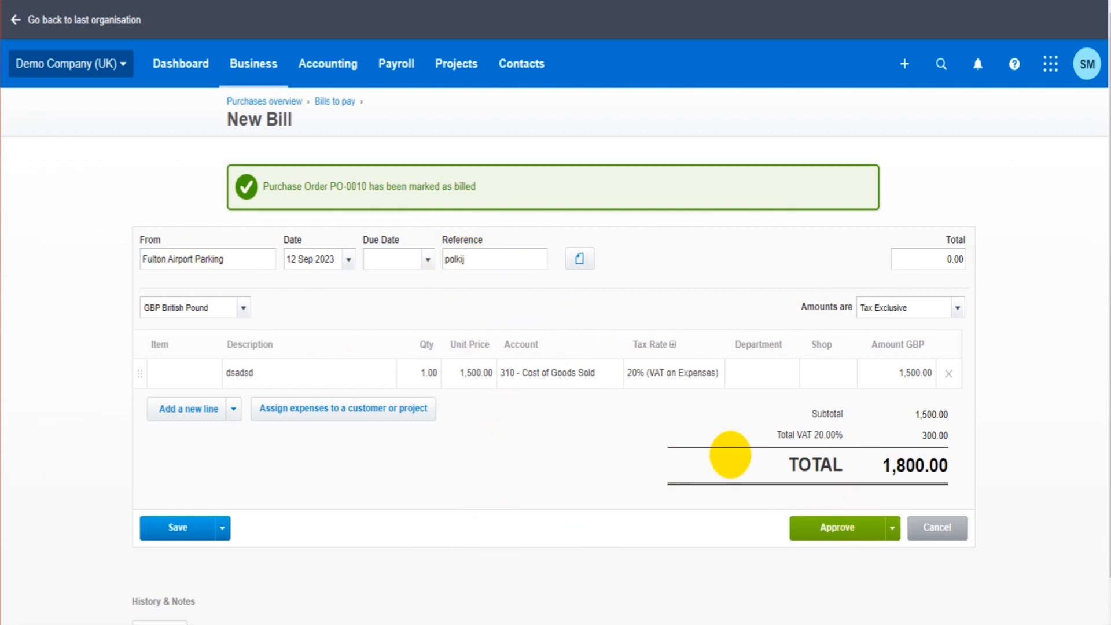
pyautogui.moveTo(704, 436)
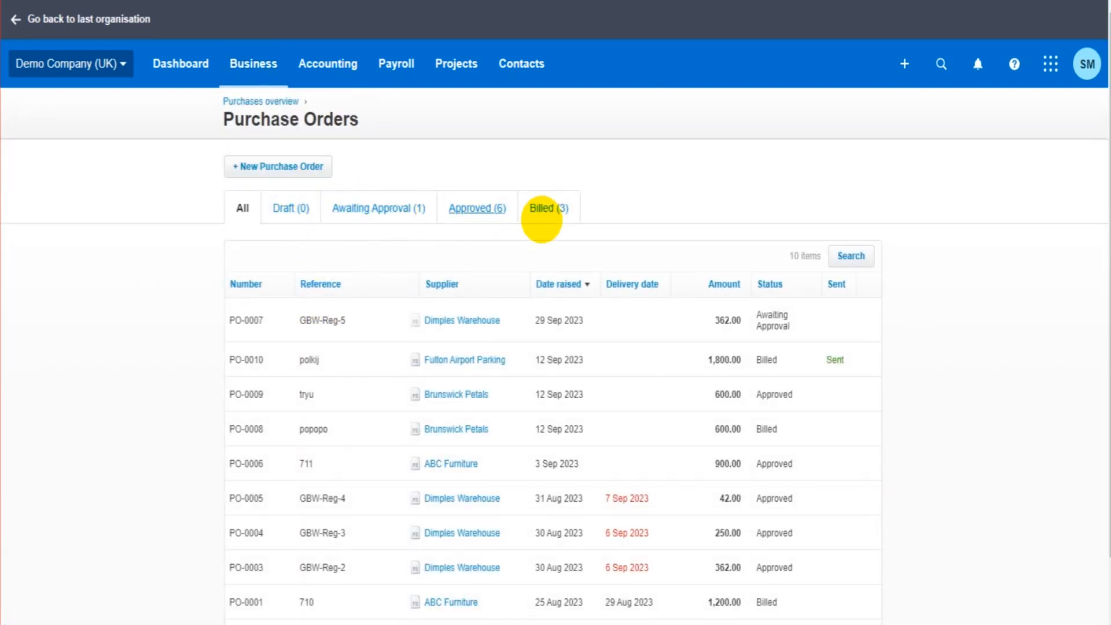
pyautogui.click(547, 207)
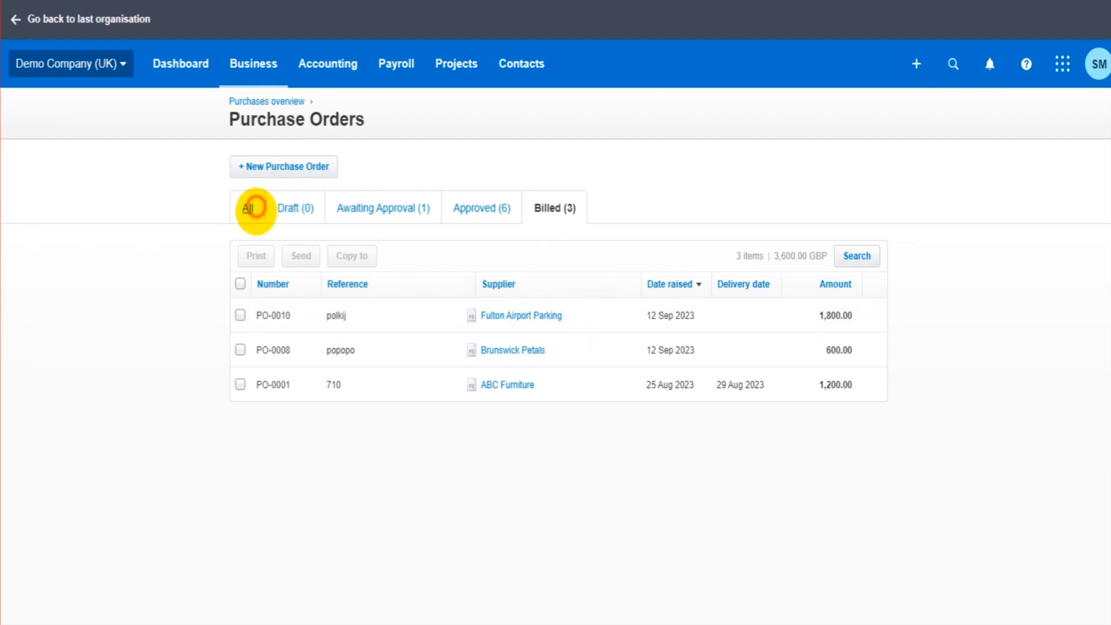
pyautogui.click(246, 207)
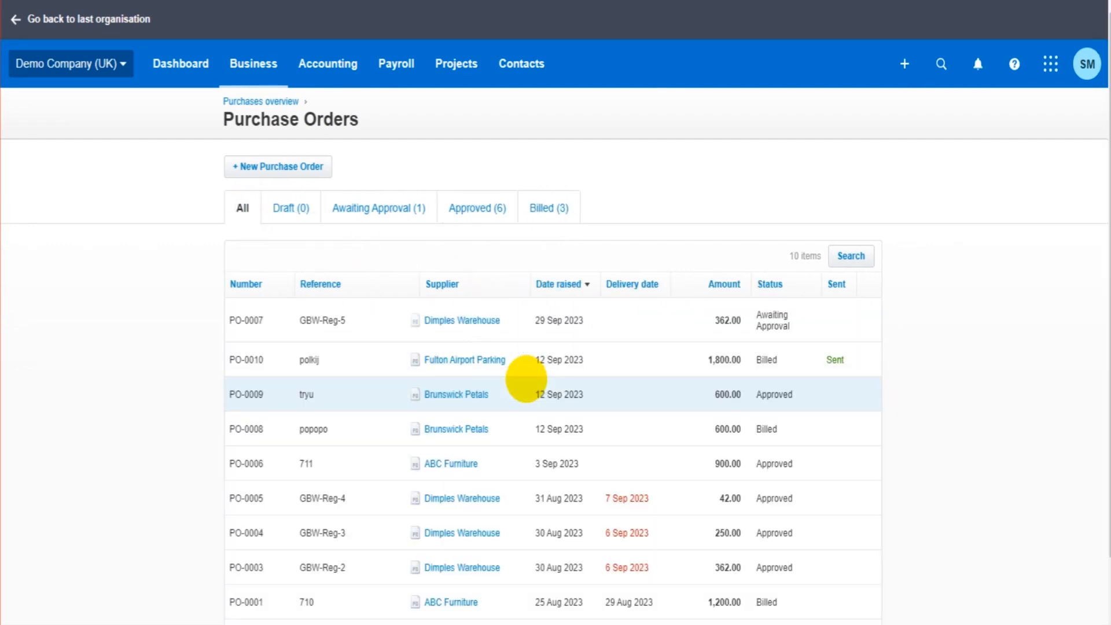